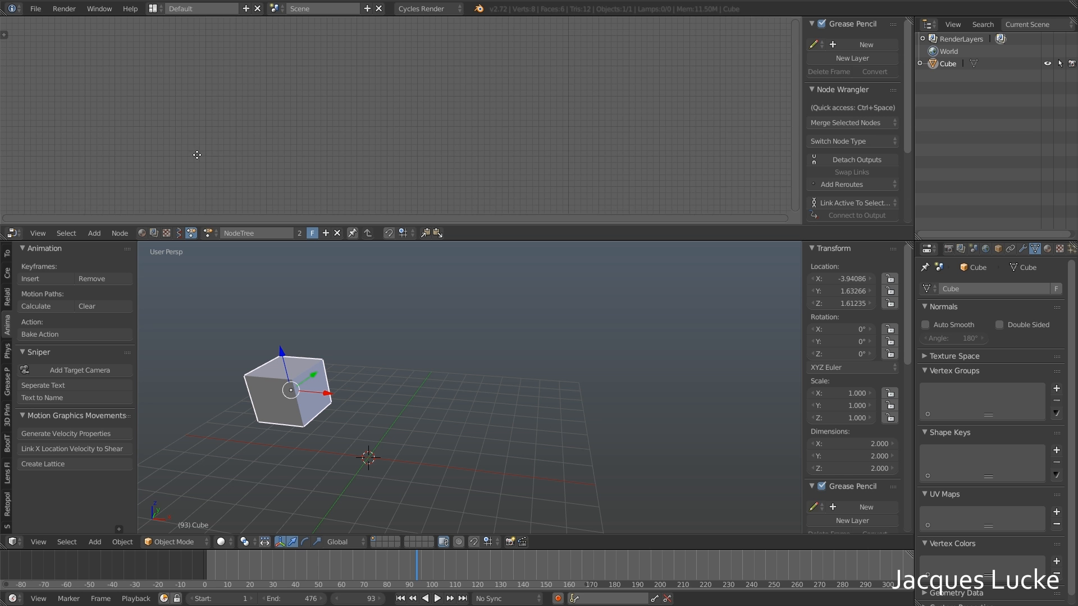
# Add a Replicate Object node with Cube as source and Instances set to 70
pyautogui.click(95, 232)
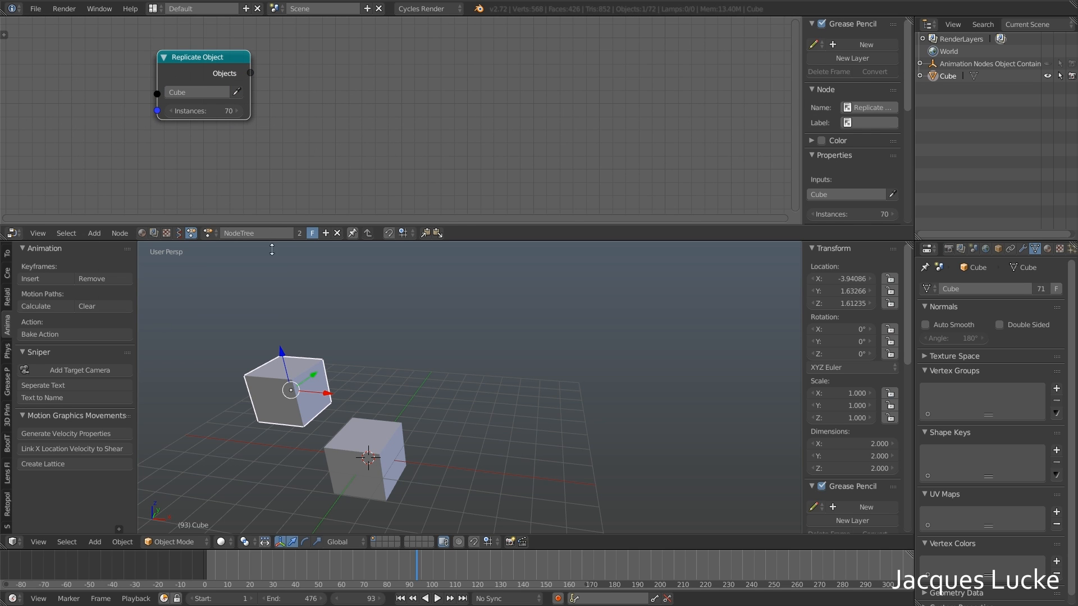
pyautogui.click(94, 233)
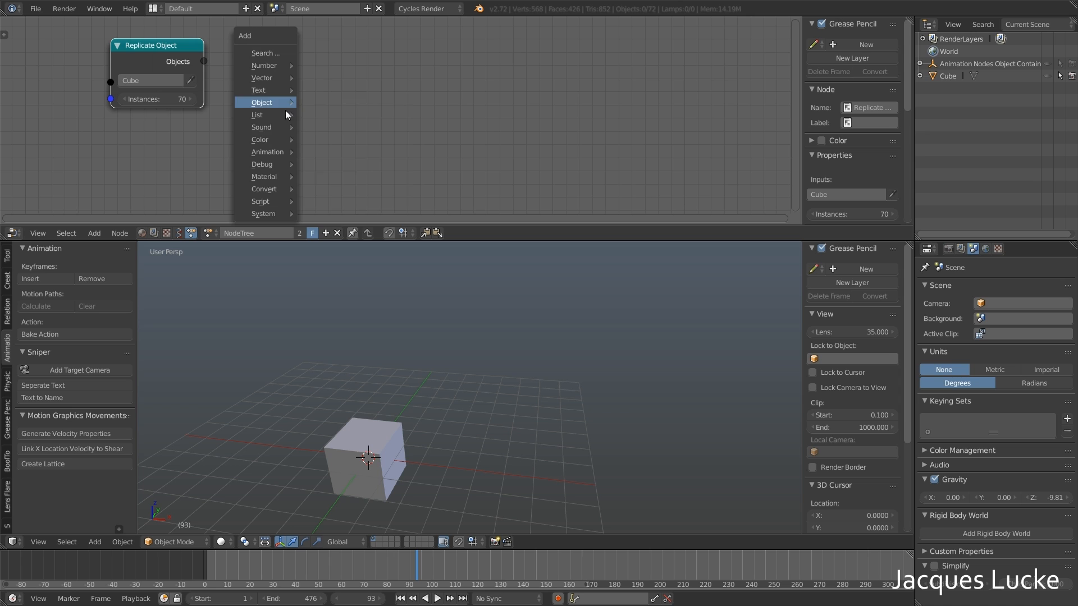
# Wire Index through Multiply and Subtract math nodes and Combine Vector into the copies' Location
pyautogui.click(262, 103)
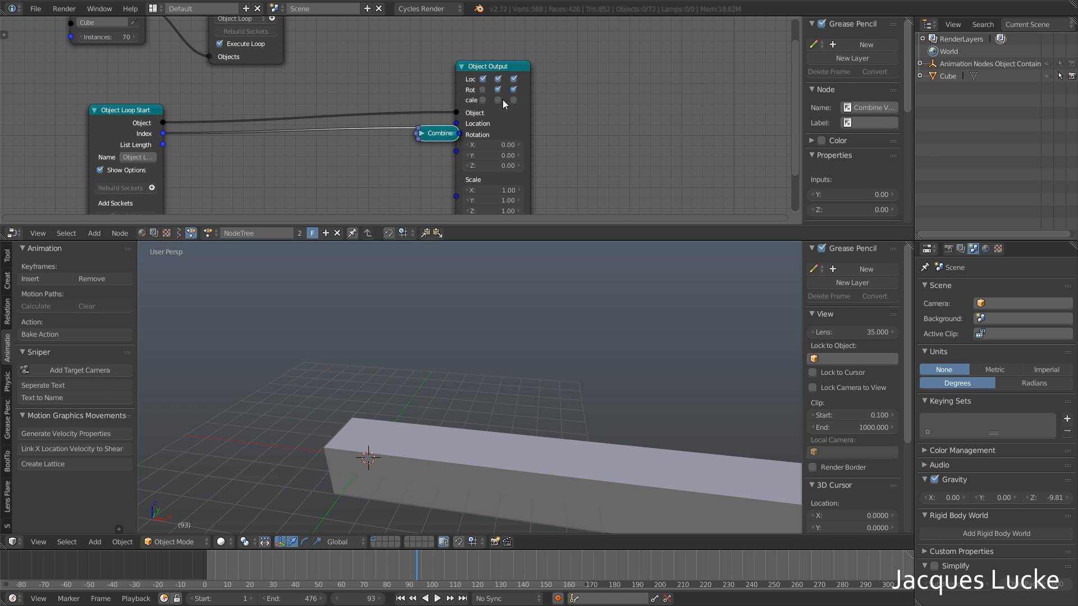
pyautogui.click(499, 90)
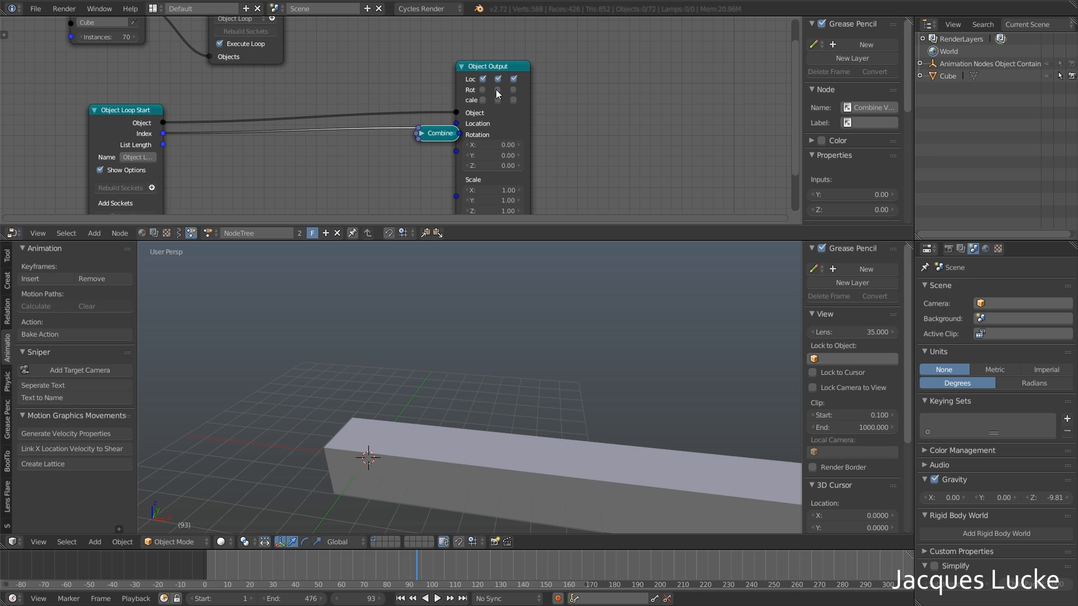
pyautogui.moveTo(436, 132); pyautogui.dragTo(402, 128)
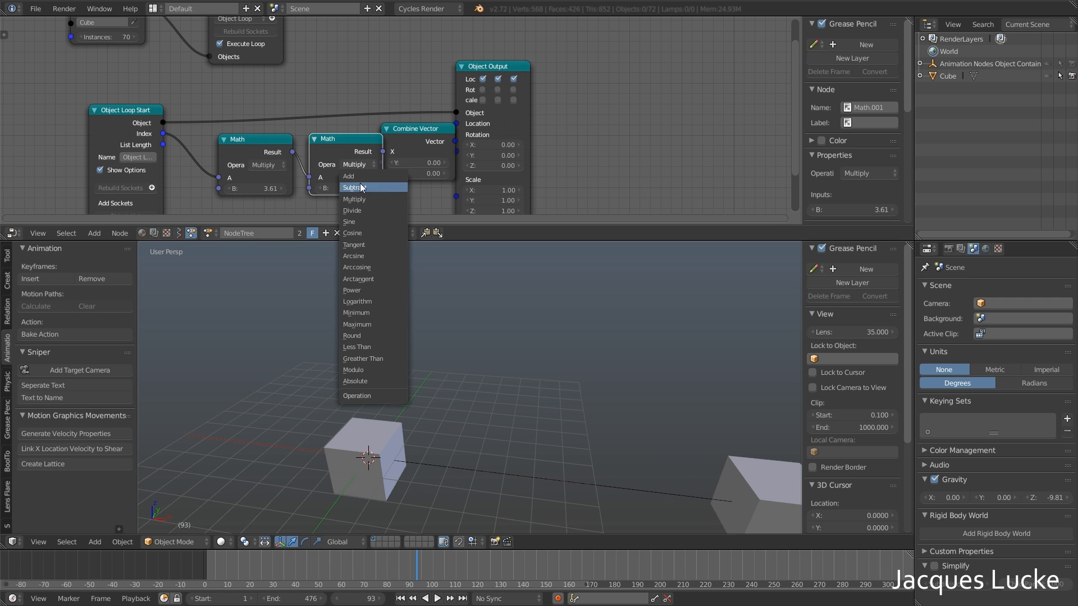
pyautogui.click(353, 188)
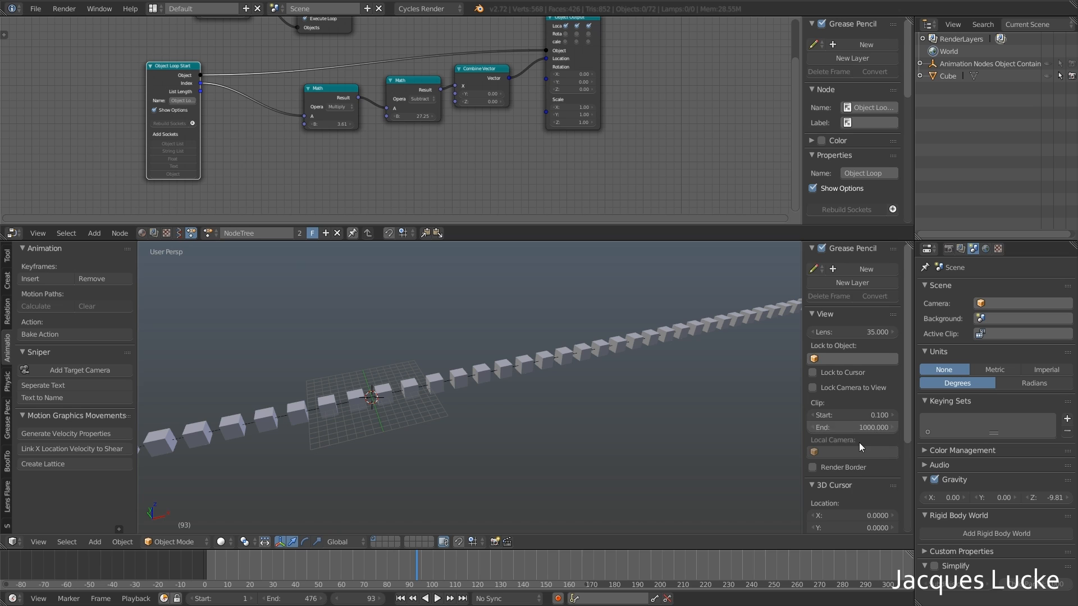
# Insert a Number Wiggle node below the Math nodes and link its Noise output into the vector chain
pyautogui.scroll(-3)
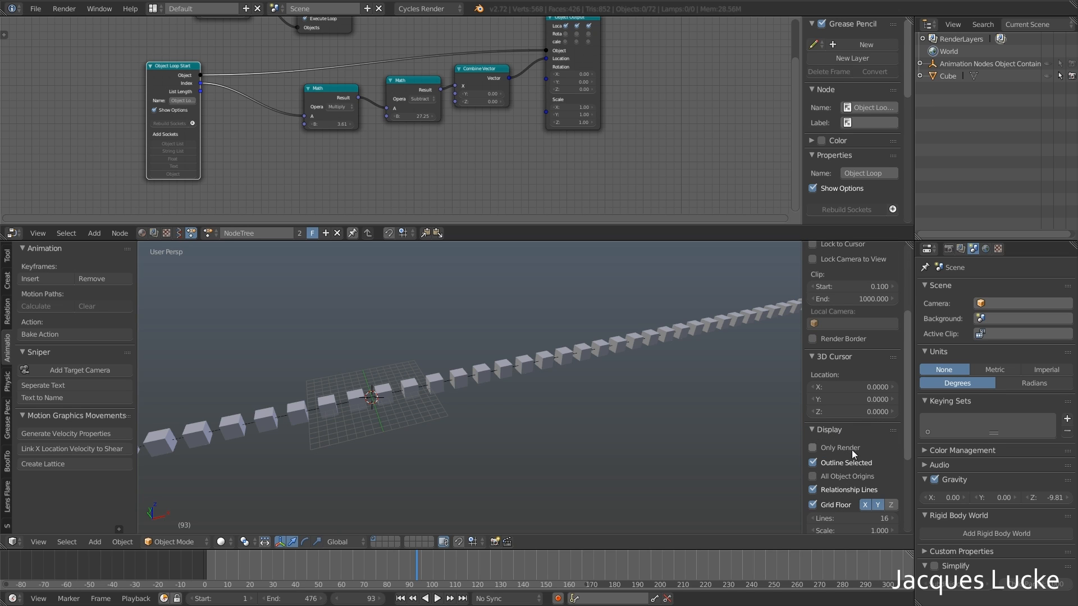
pyautogui.click(94, 234)
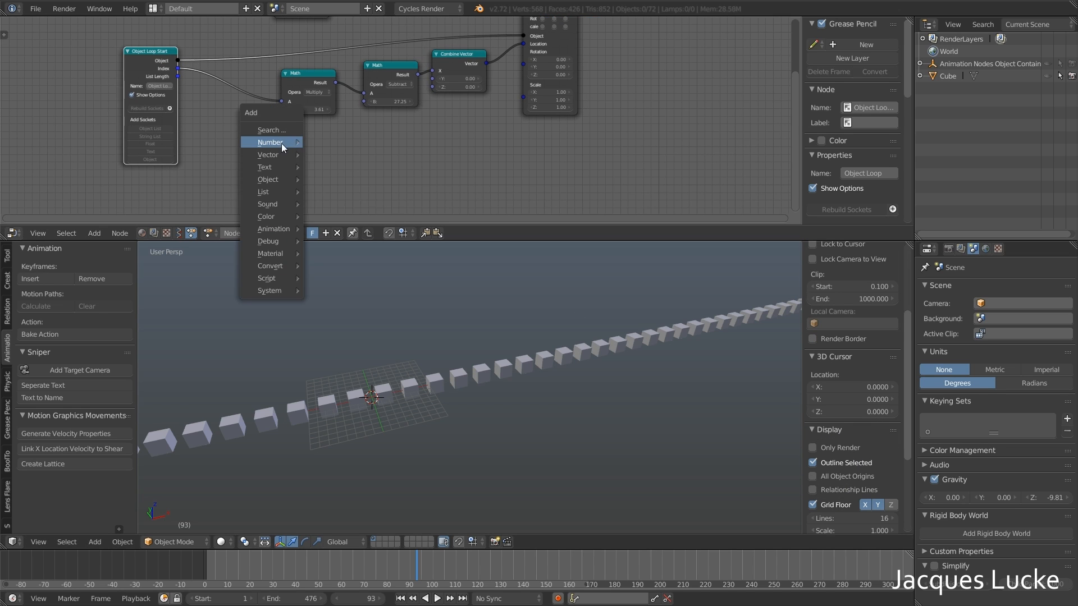
pyautogui.moveTo(265, 166)
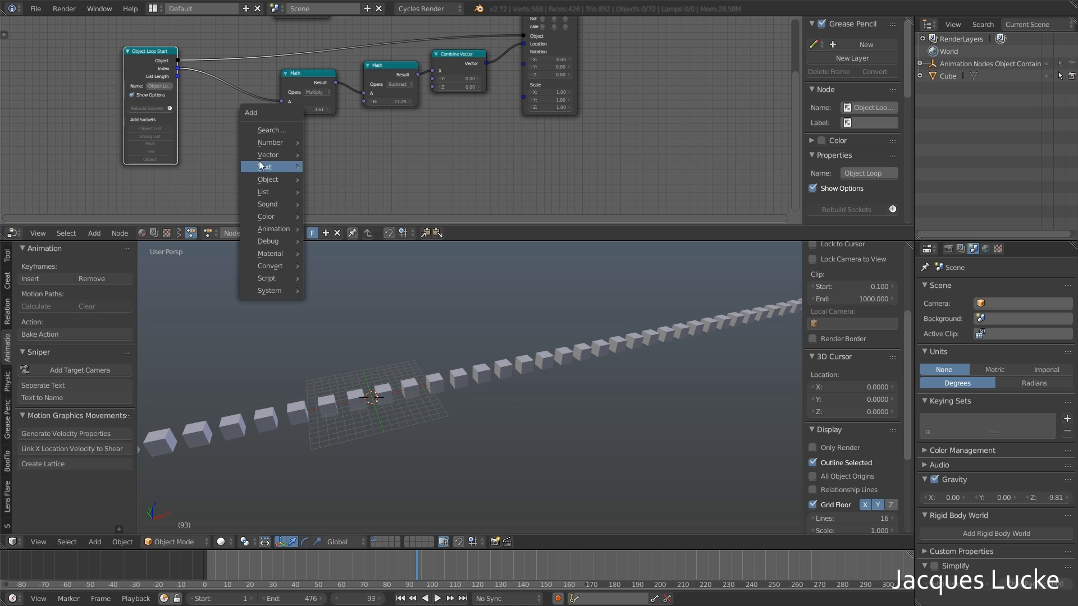
pyautogui.moveTo(269, 142)
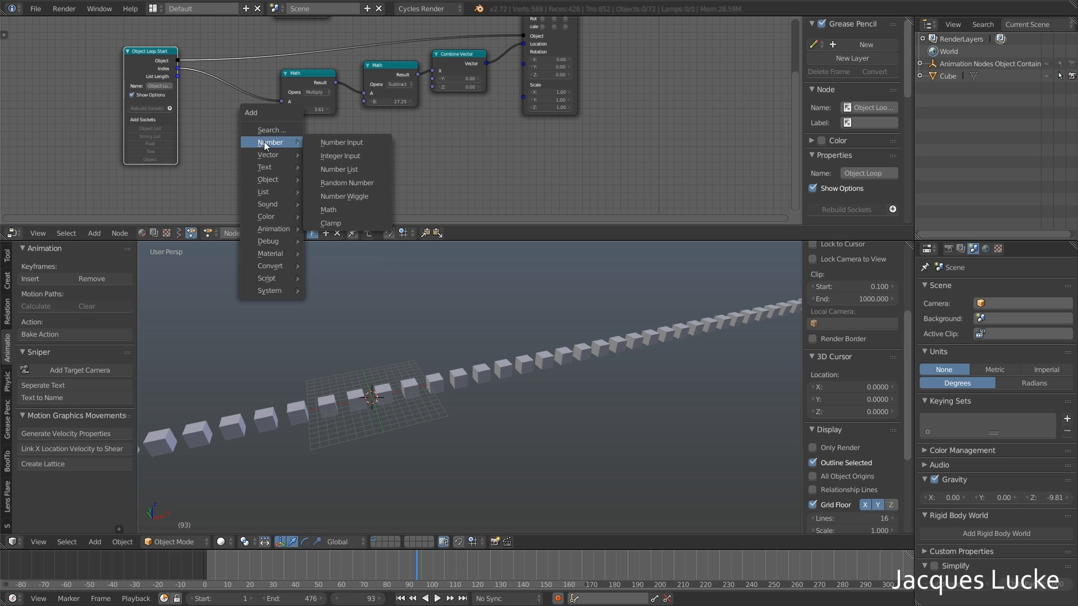
pyautogui.click(344, 195)
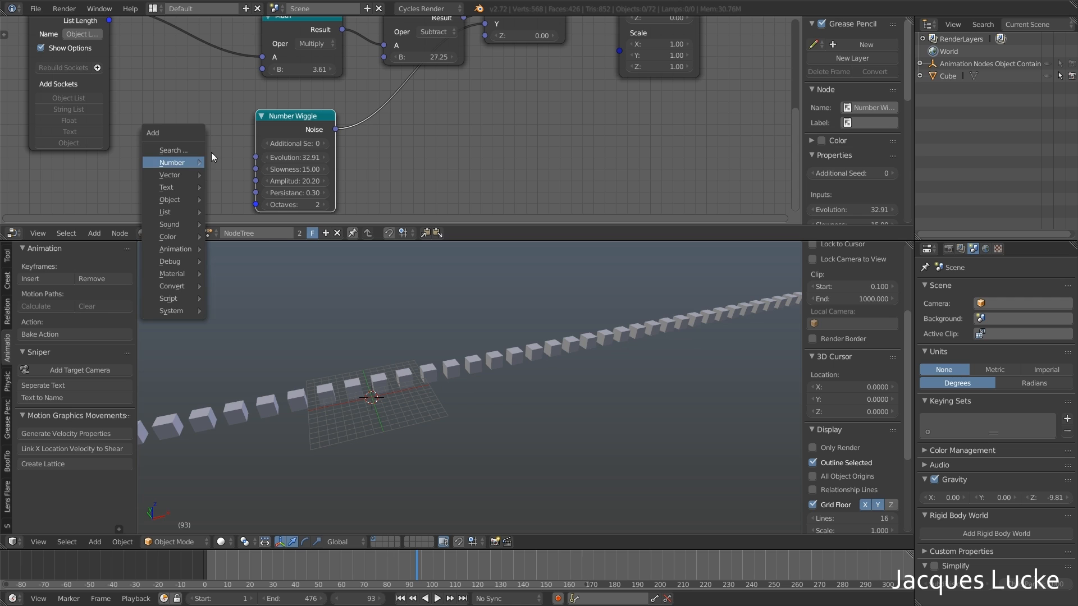
# Feed Time Info's frame through a Math Add node into the Number Wiggle's Evolution
pyautogui.click(170, 161)
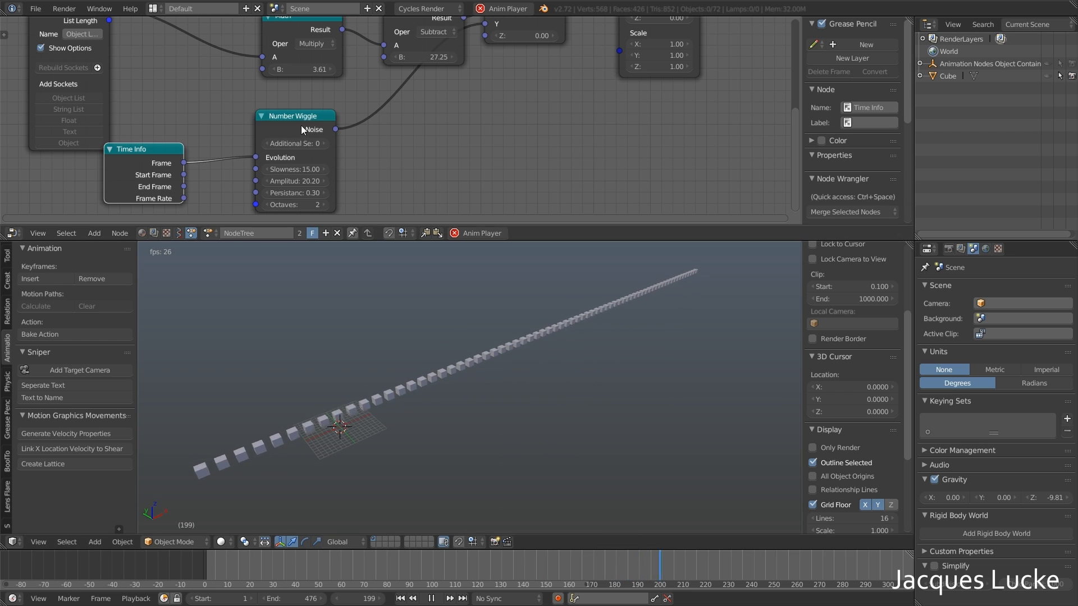
pyautogui.click(93, 232)
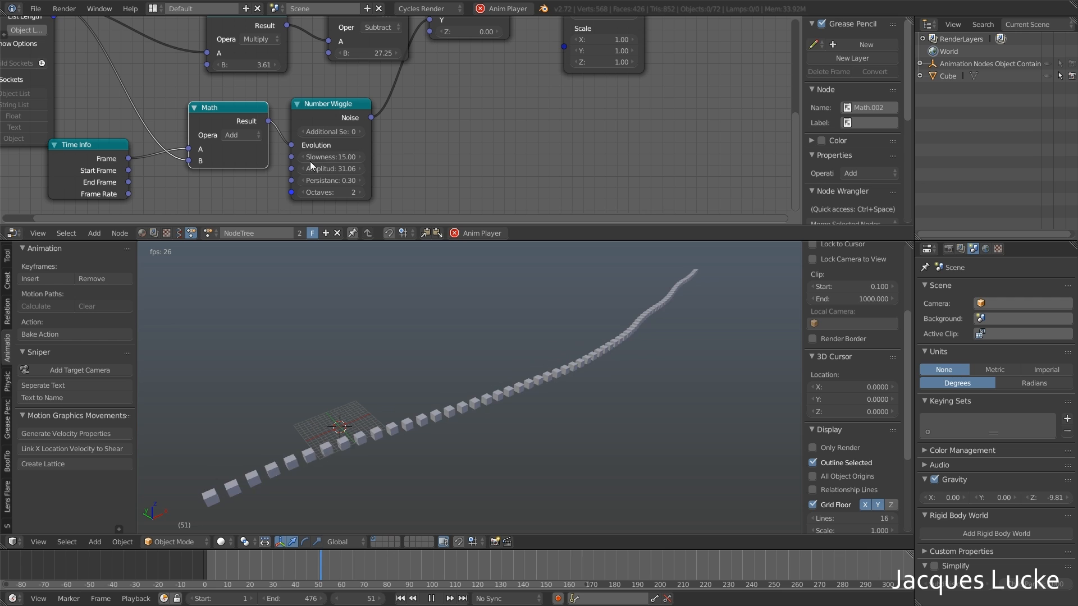
# Lower the wiggle Slowness and raise Persistence so the cube row varies faster and rougher
pyautogui.moveTo(337, 157); pyautogui.dragTo(309, 157)
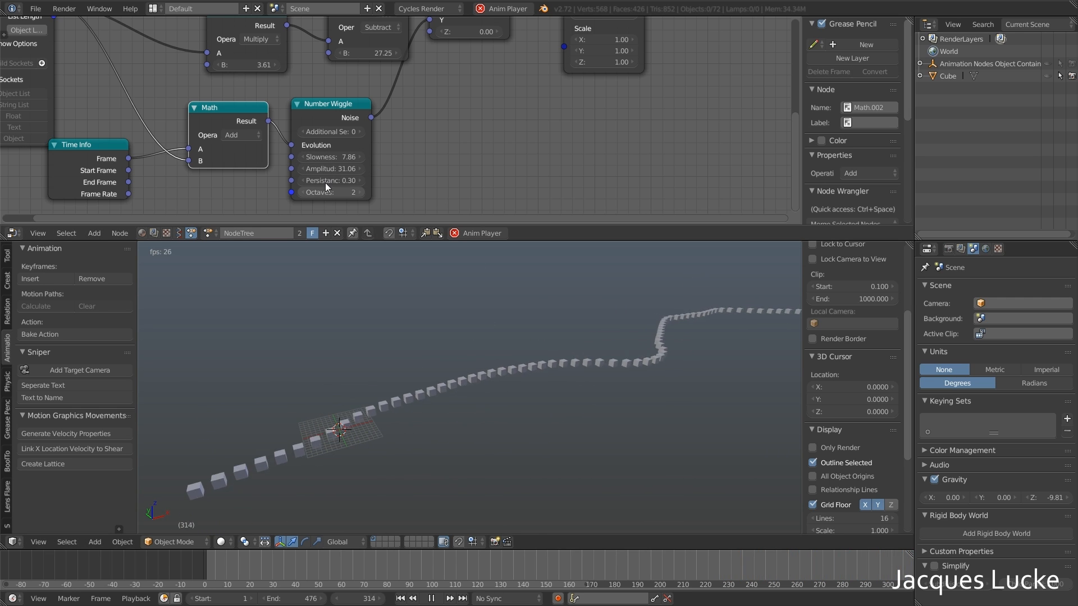
pyautogui.moveTo(330, 180); pyautogui.dragTo(357, 180)
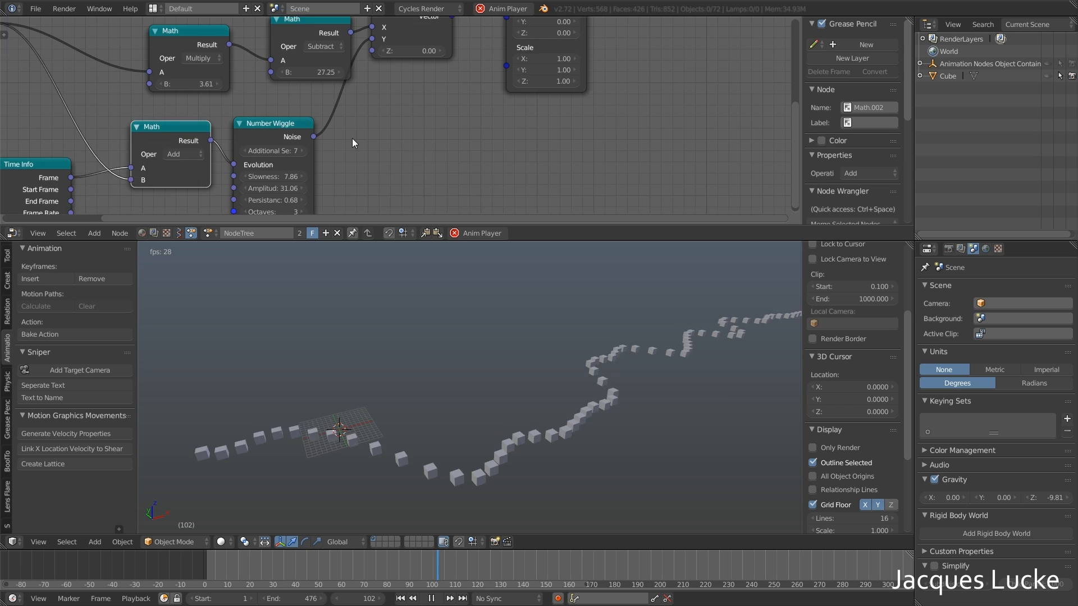
# Drive the cubes' Scale from Noise through a Math Divide node and a Combine Vector
pyautogui.click(151, 121)
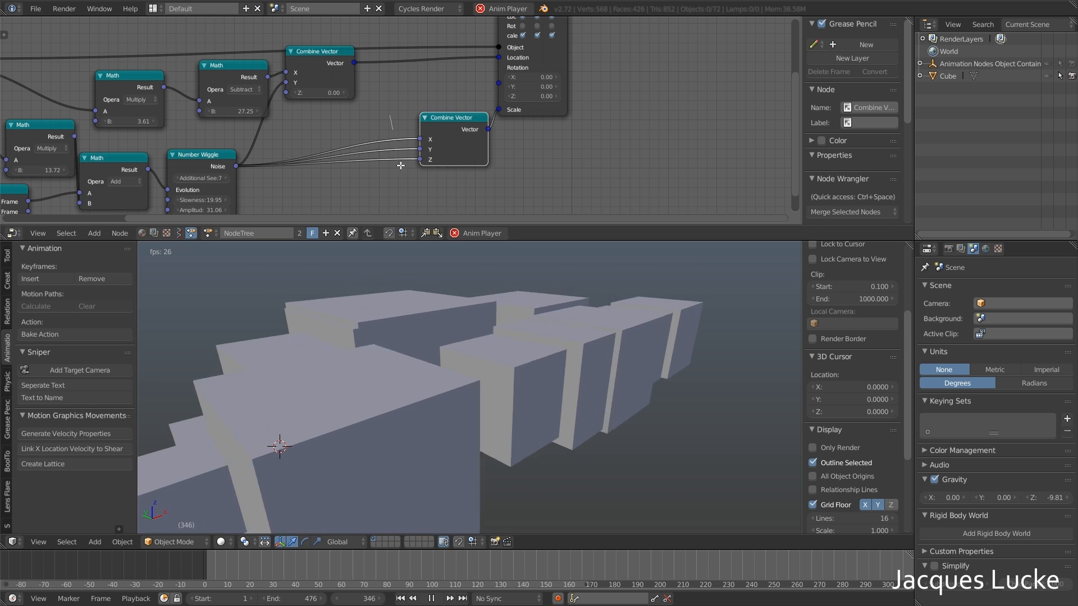
pyautogui.click(94, 233)
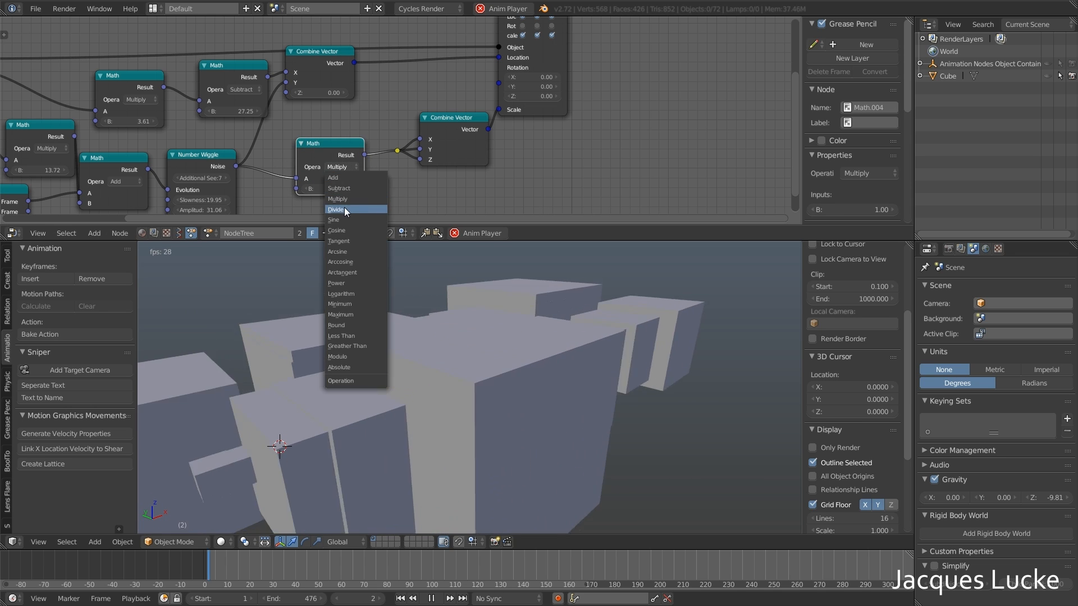
pyautogui.click(336, 209)
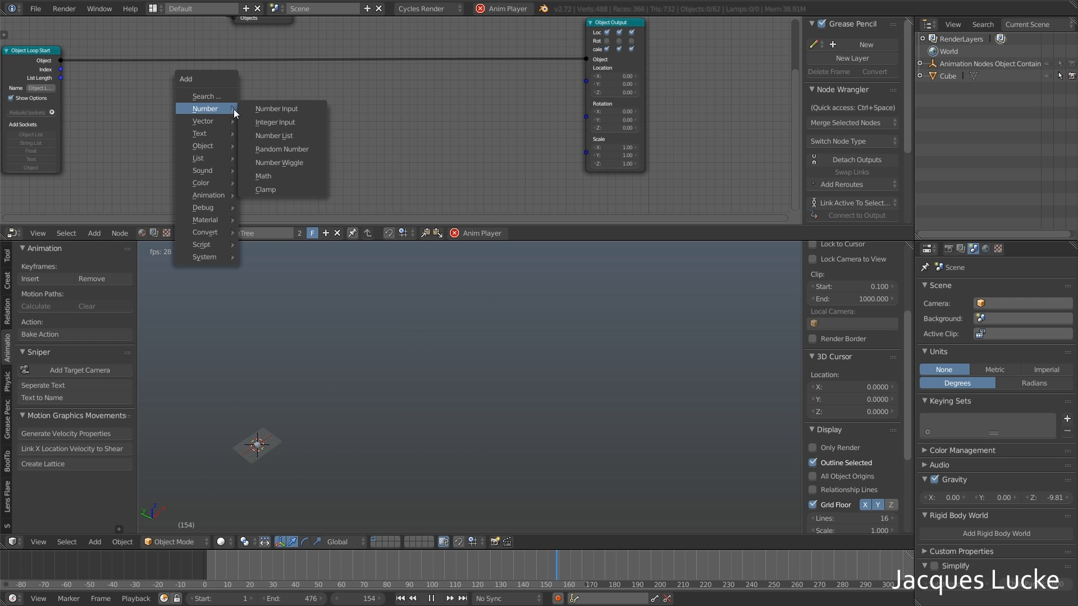
# Add a Vector Wiggle node driven by Time Info through a Math multiply, feeding the copies' Location
pyautogui.click(279, 163)
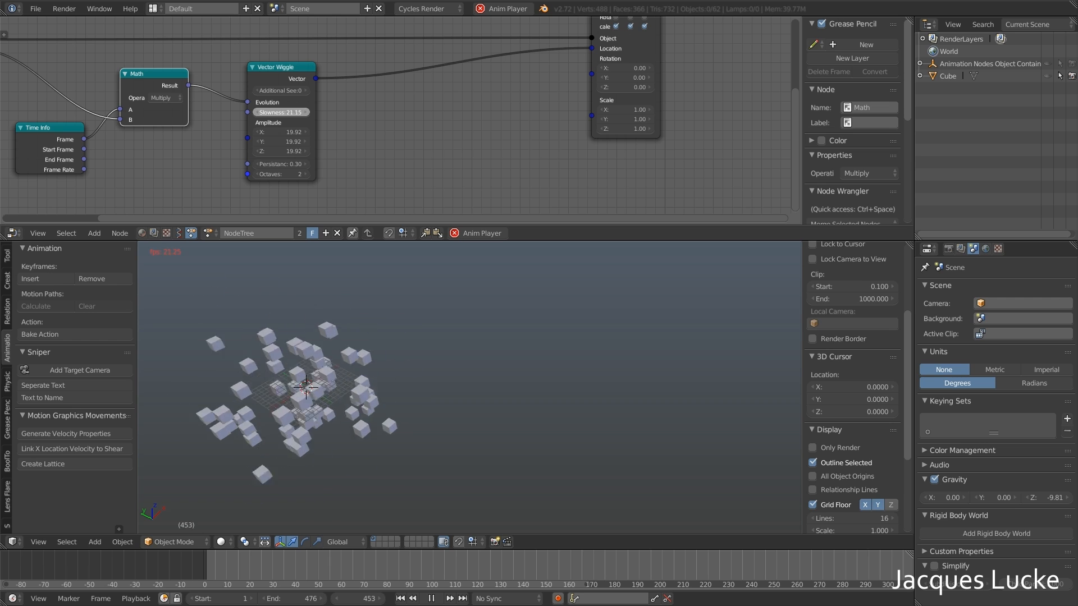
# Switch the frame Math node to Add for the Vector Wiggle, then add a separate Number Wiggle node
pyautogui.click(165, 97)
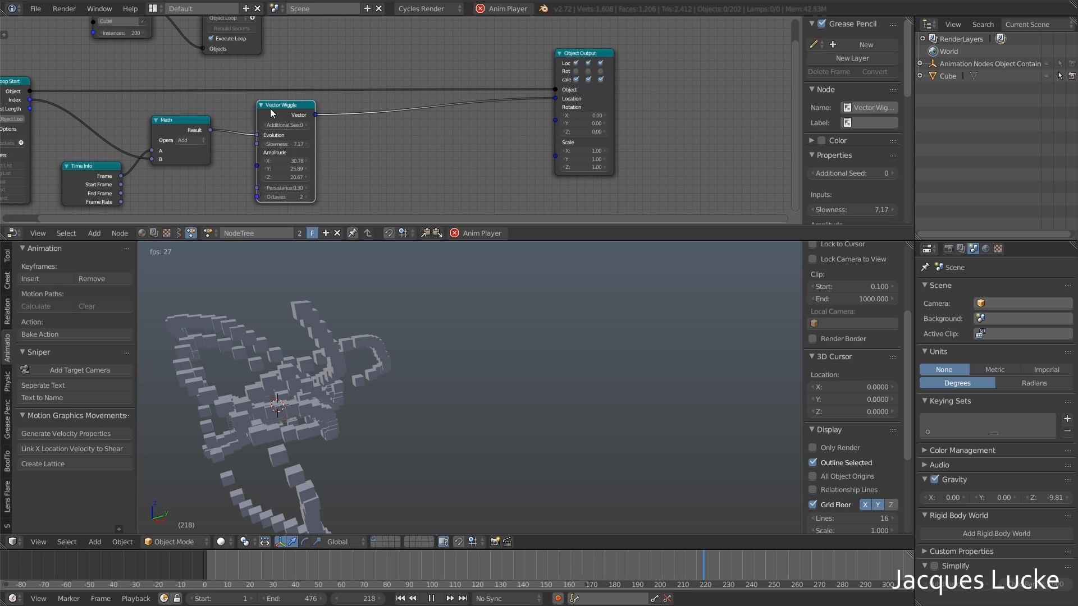
pyautogui.click(94, 232)
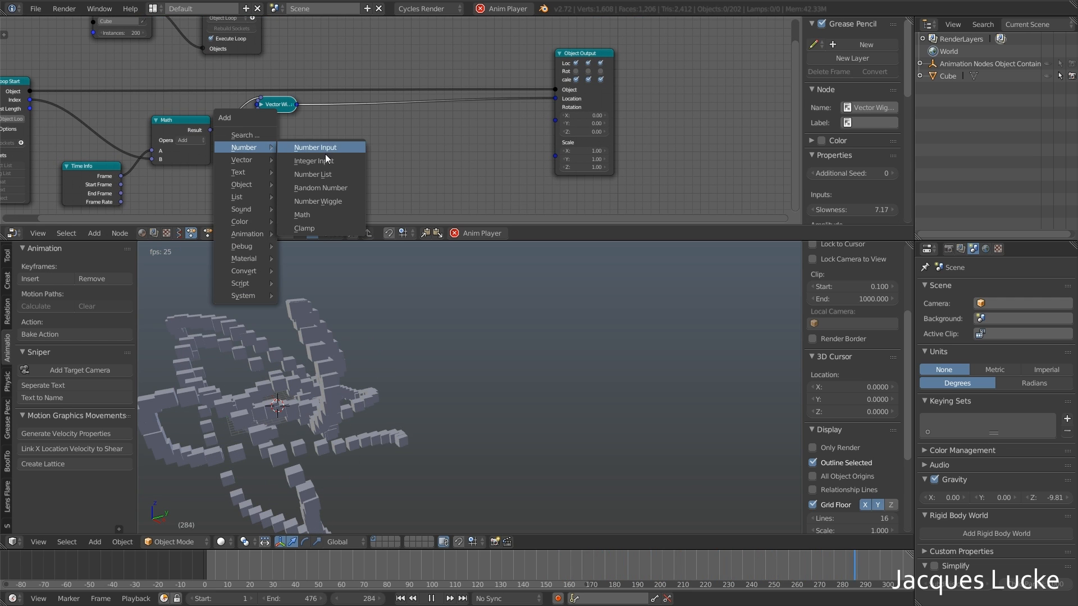
pyautogui.click(318, 201)
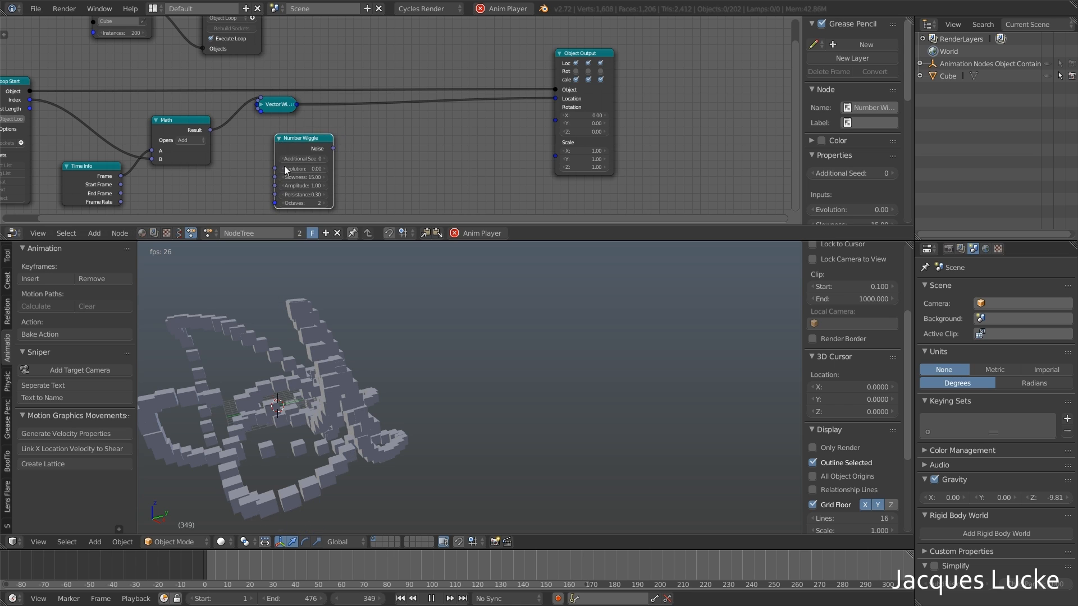